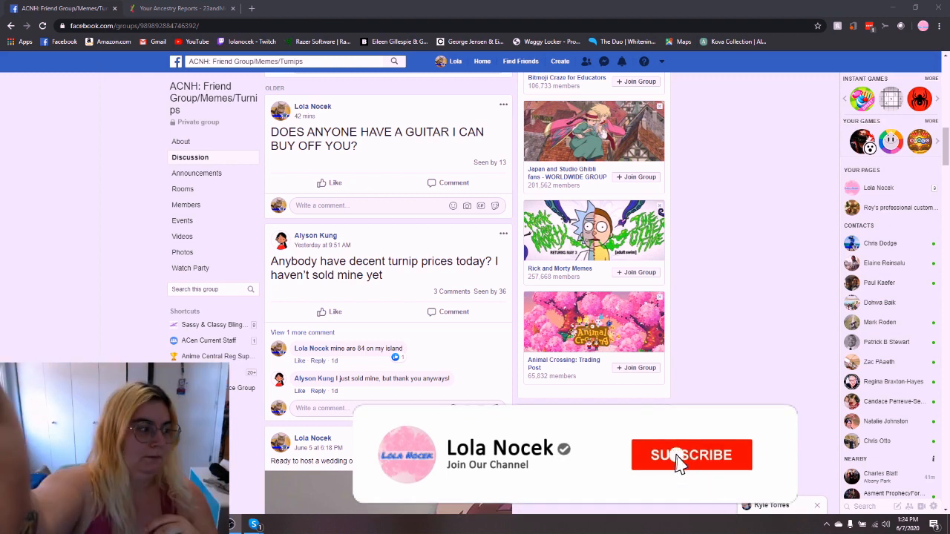
- Switch to the 'Your Ancestry Reports - 23andMe' browser tab and let the report reload
click(691, 455)
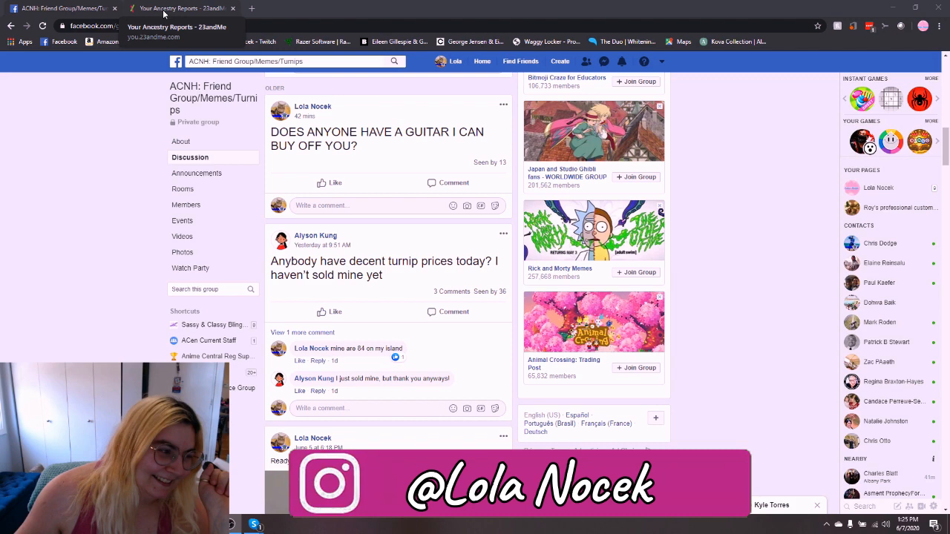
click(182, 9)
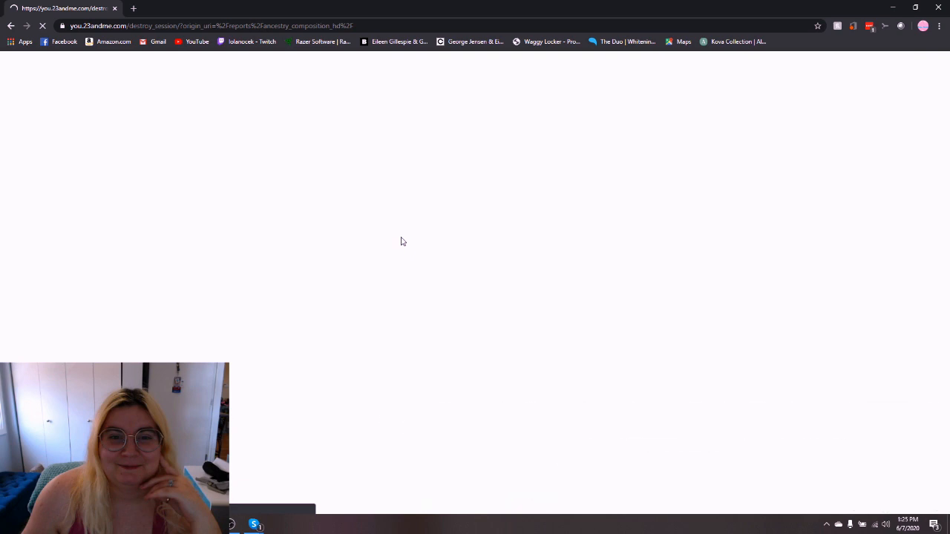
mouse_move(467, 236)
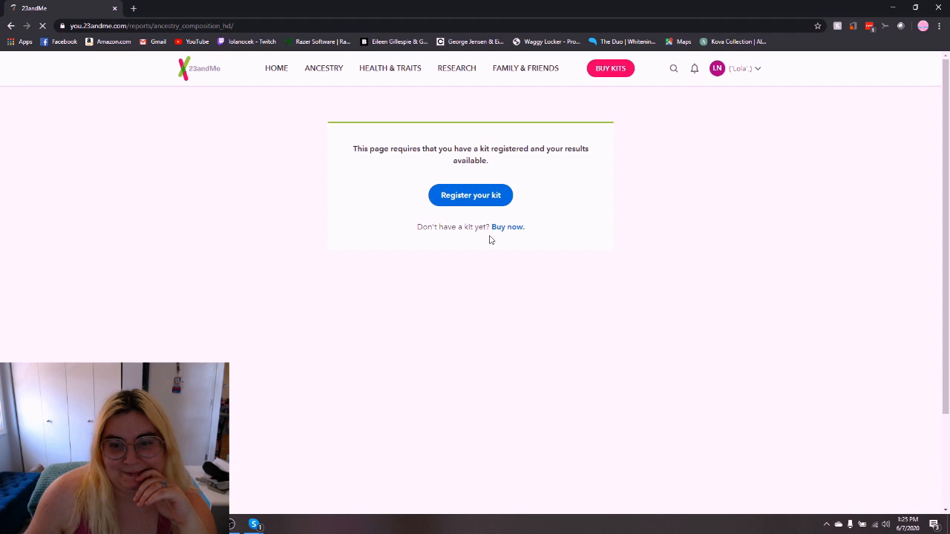
- Switch to the other 23andMe profile to load that person's Ancestry Composition report
click(735, 68)
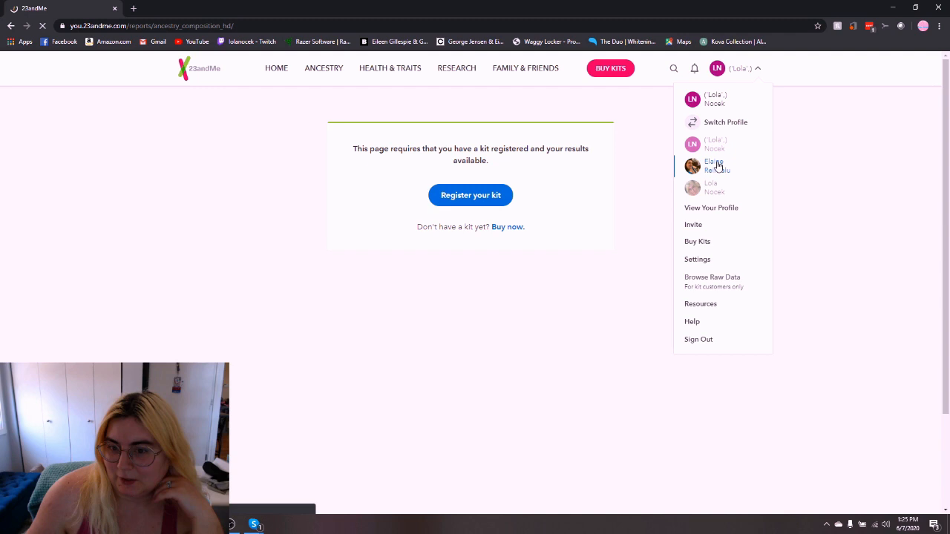
click(716, 165)
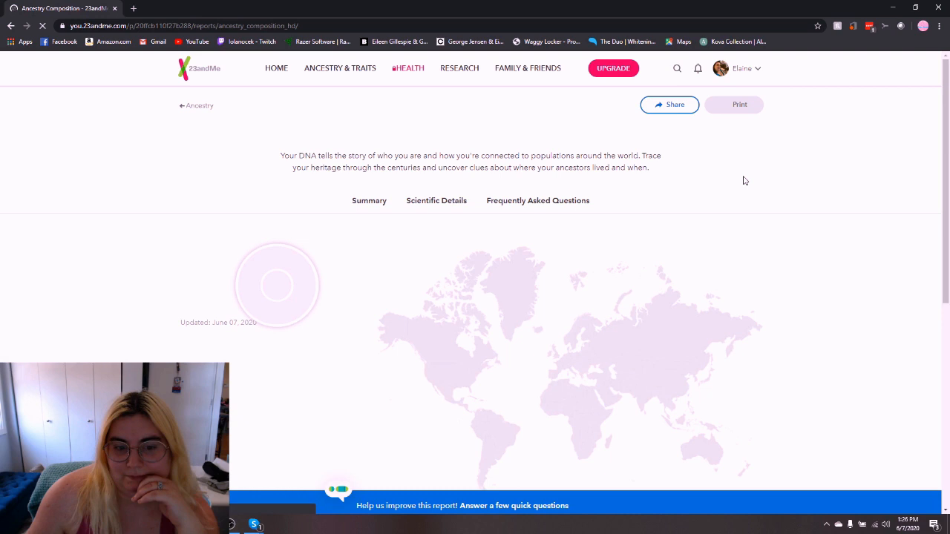
- Review the breakdown: 49.9% European, 46.6% Western Asian & North African, with regional subdivisions
scroll(down, 3)
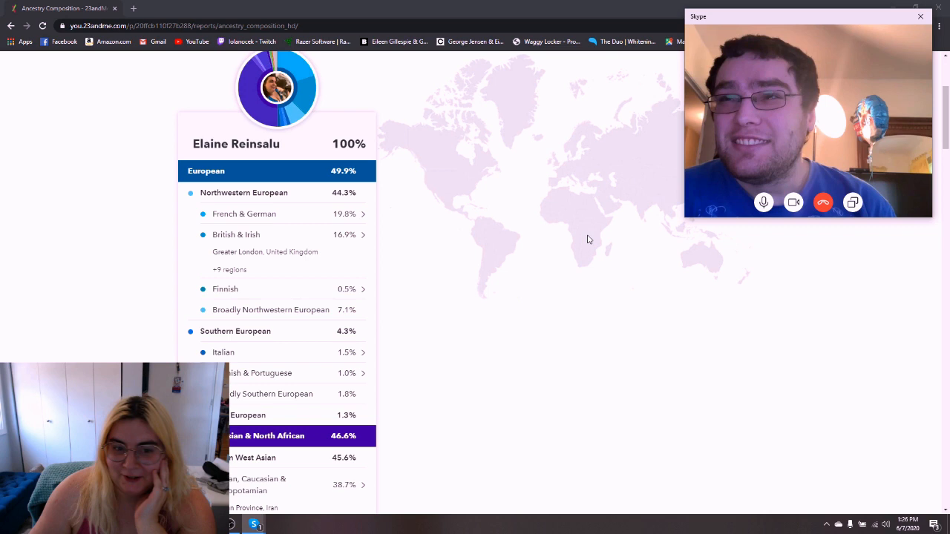
scroll(down, 3)
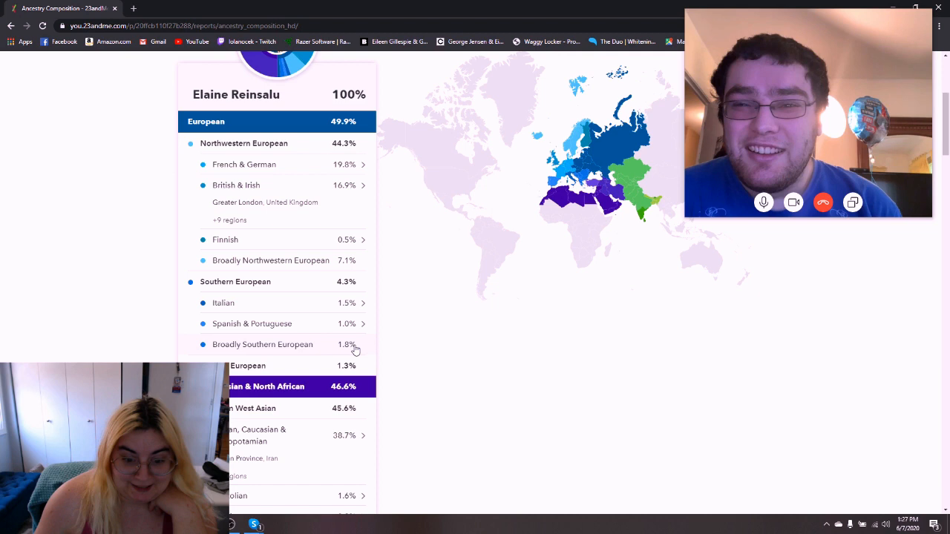
scroll(down, 3)
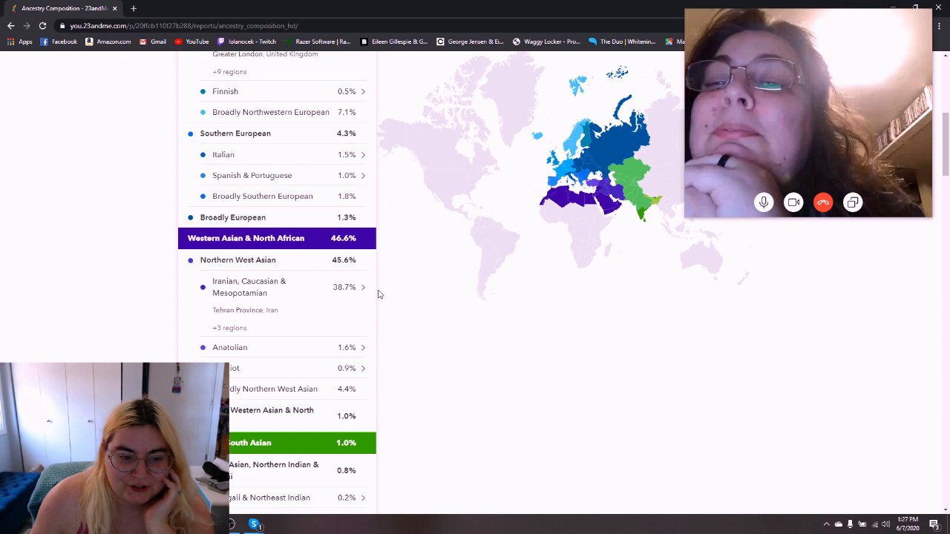
scroll(down, 3)
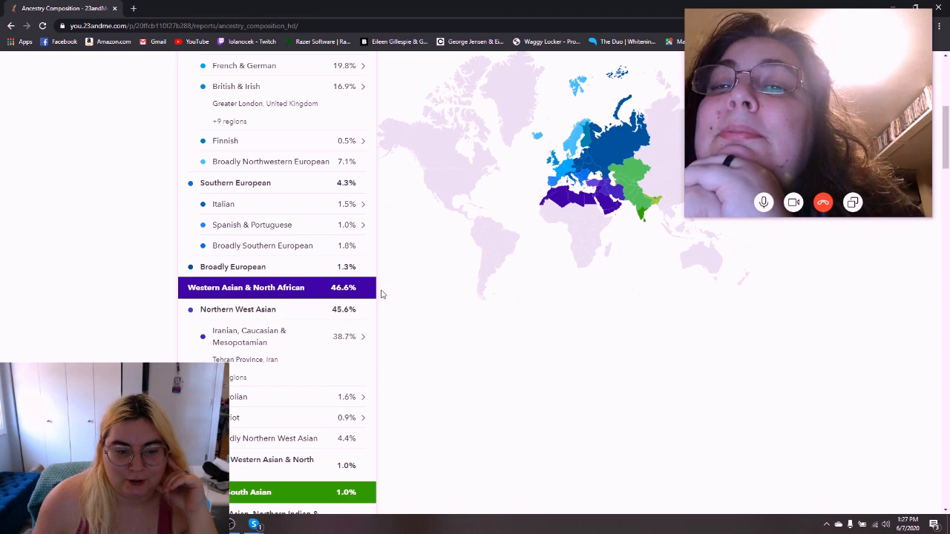
- Reload the report at the ancestry_composition_hd address, leaving the breakdown without its world map
click(249, 336)
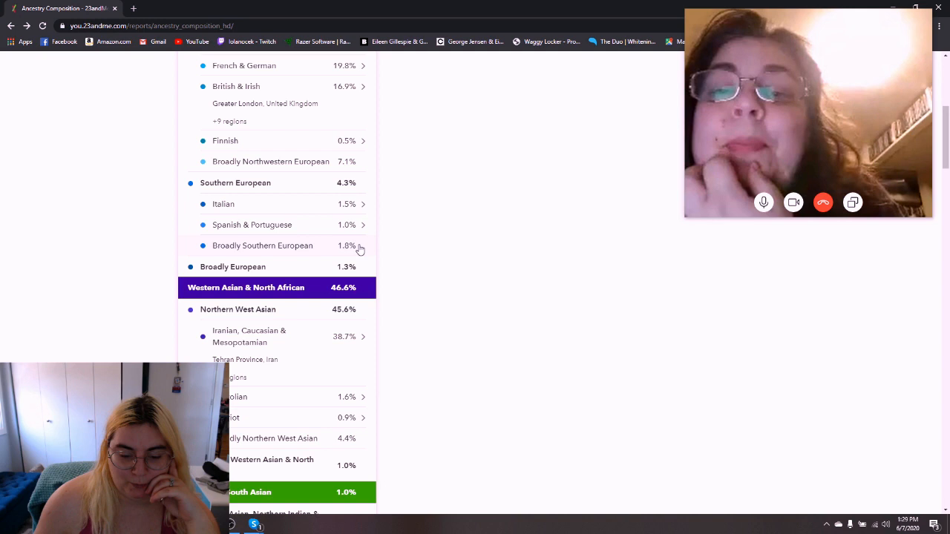
- Return to the top of the Summary, showing the 100% overview and the redrawing regional map
scroll(down, 3)
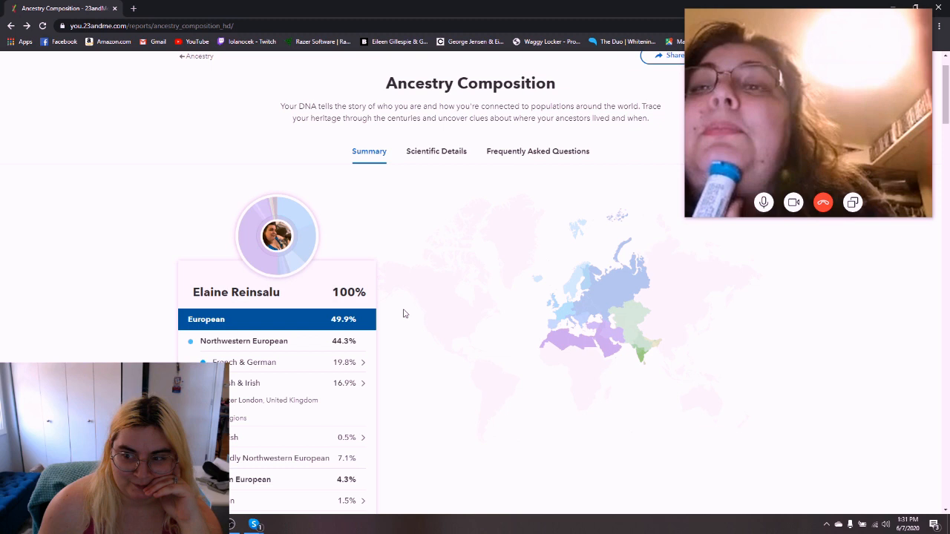
scroll(down, 3)
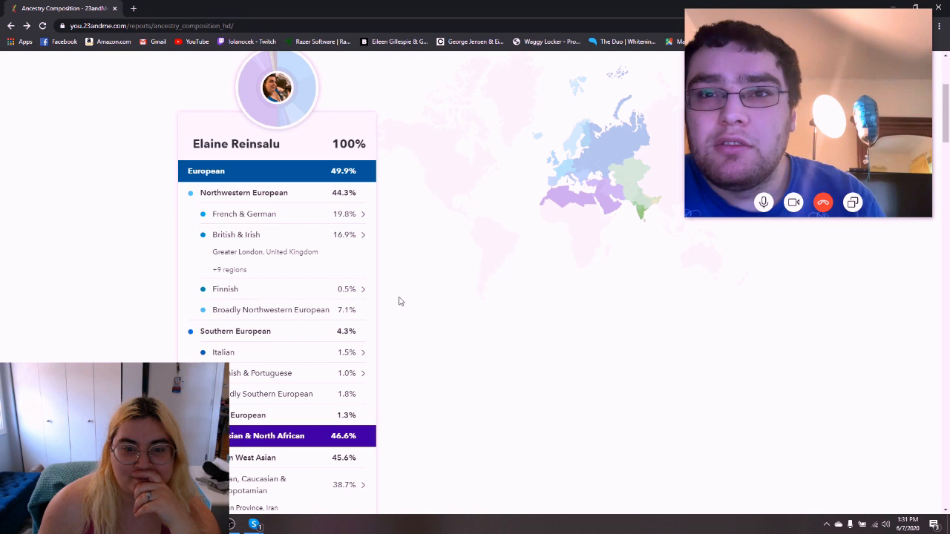
scroll(down, 3)
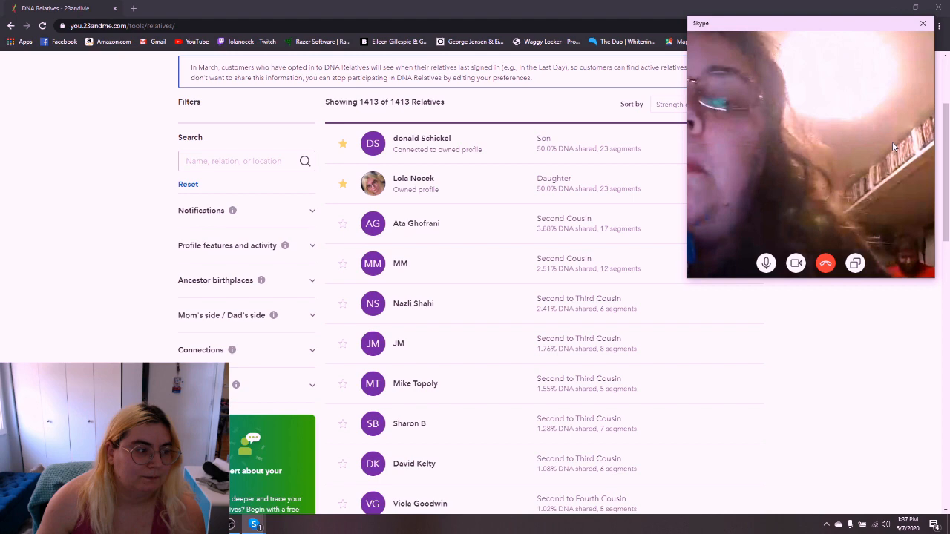
click(400, 264)
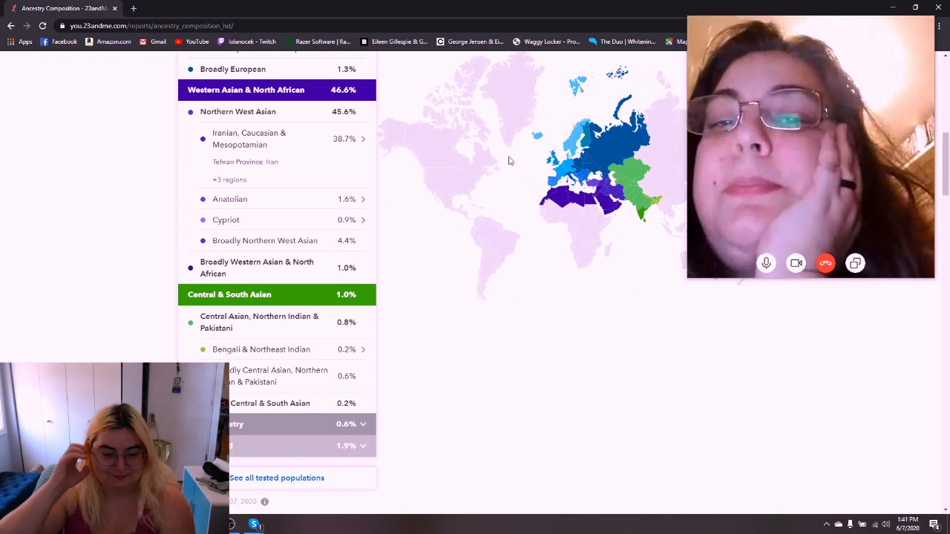
scroll(up, 3)
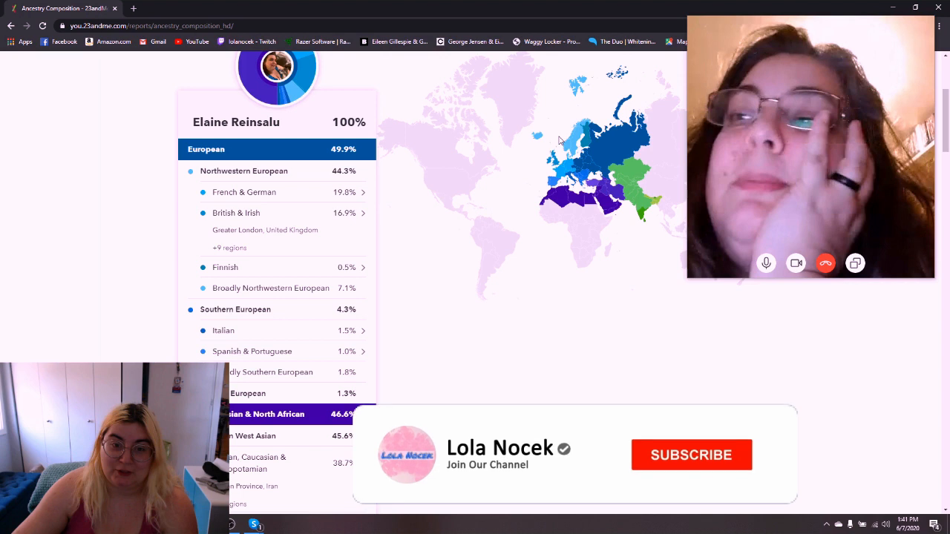
click(691, 455)
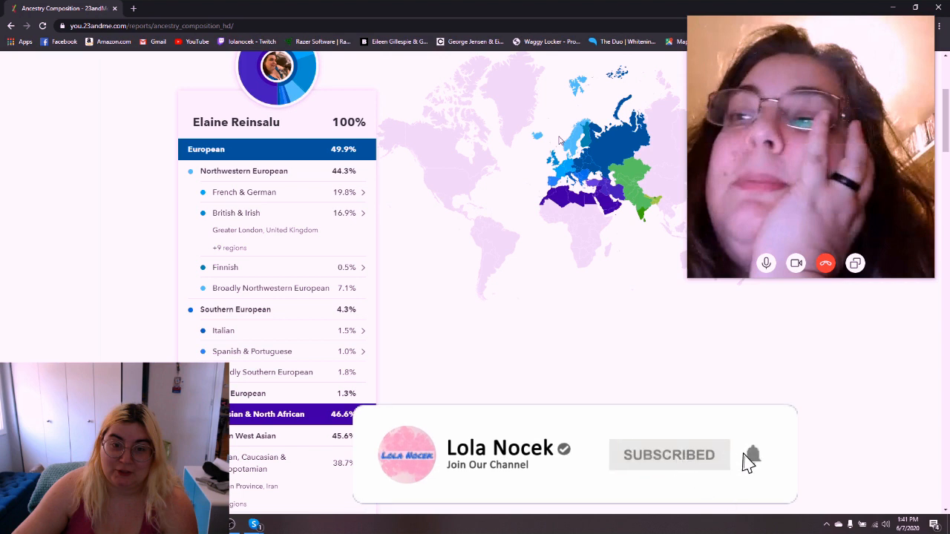
click(752, 454)
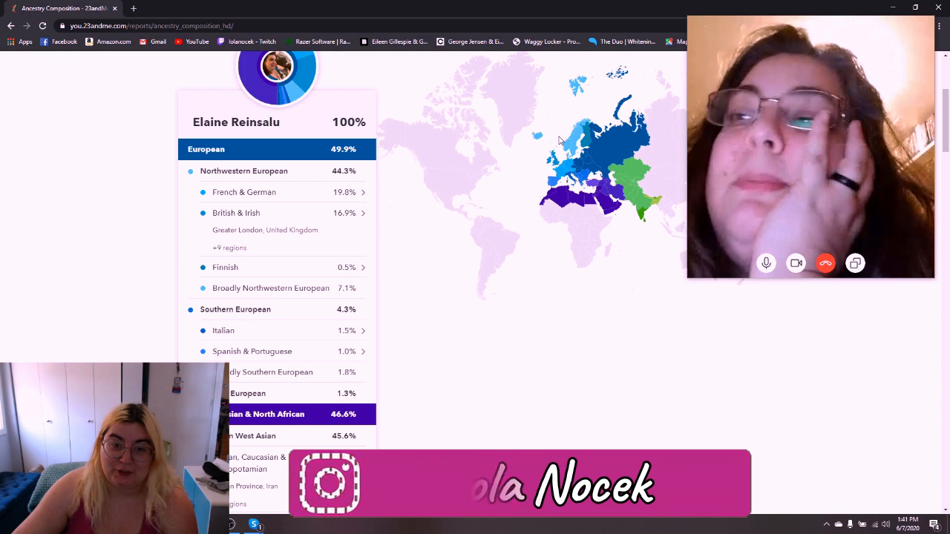
scroll(down, 3)
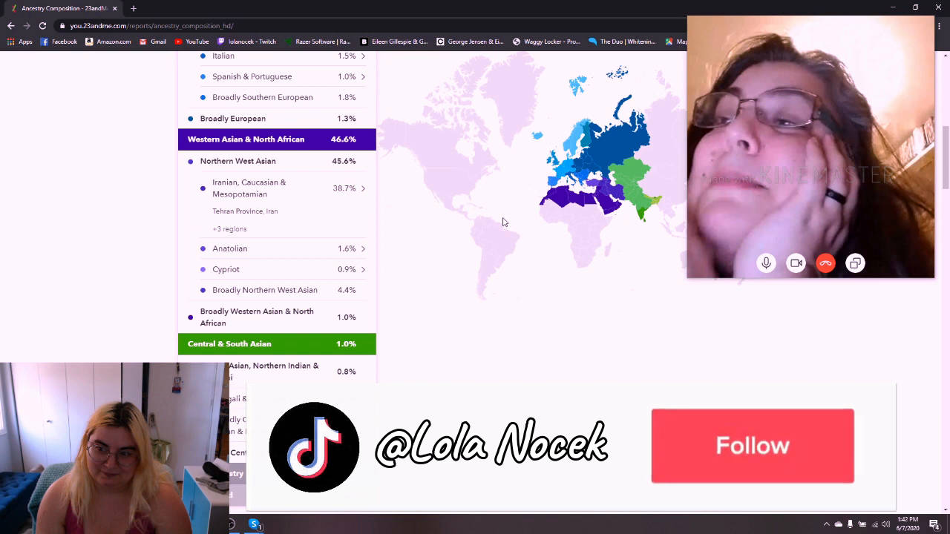
click(752, 446)
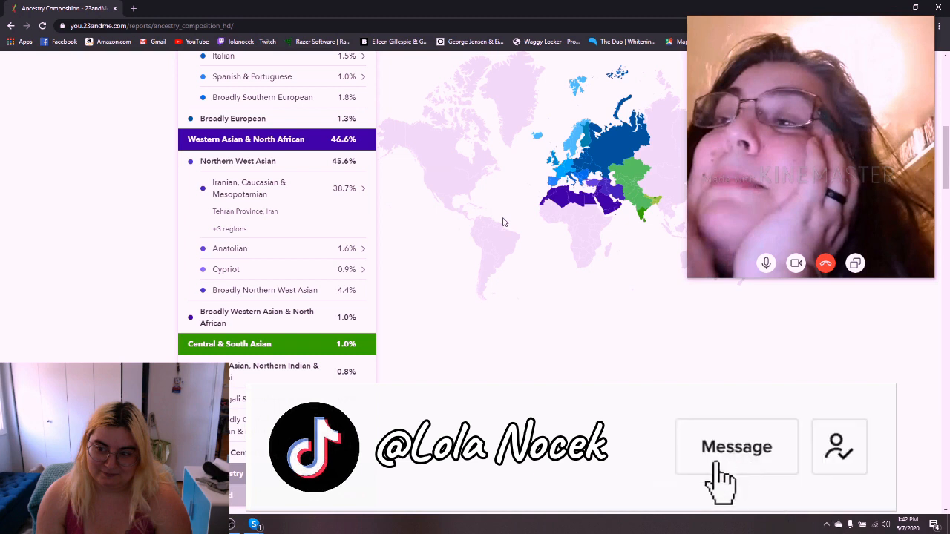